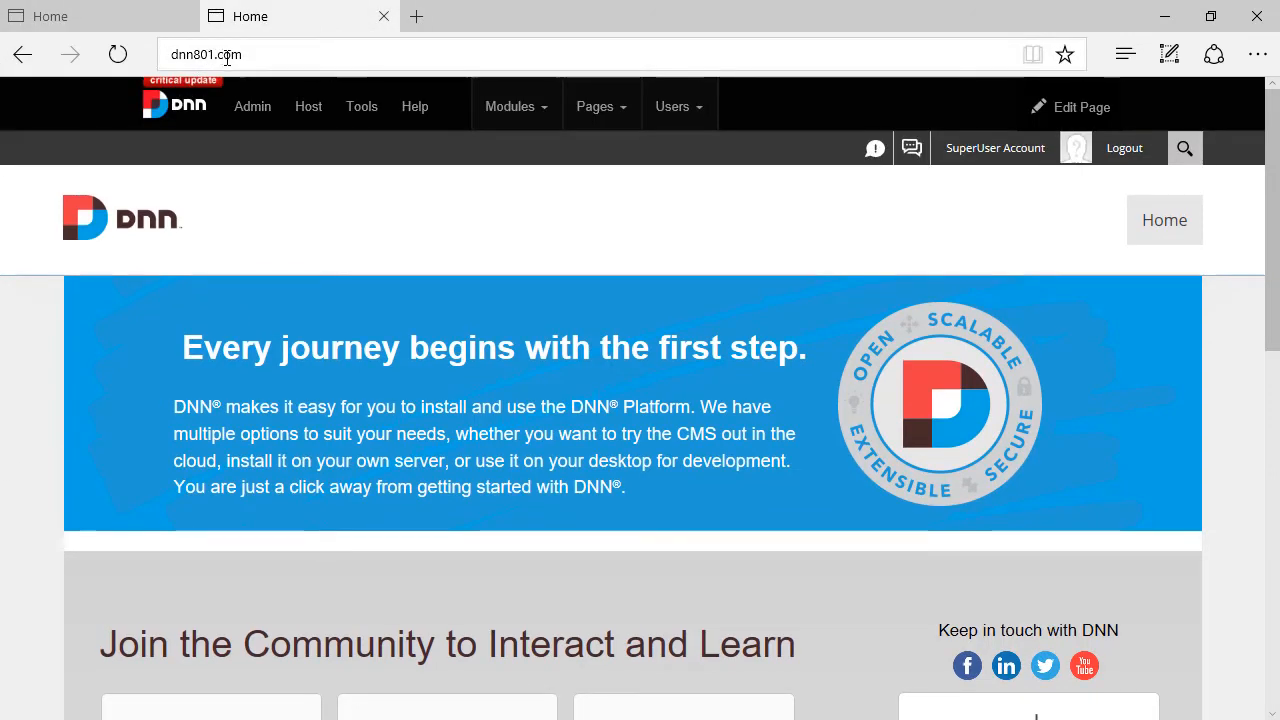
View dnn801.com's Google Analytics page under Admin > Advanced Settings, then go to dnn910.com's Home.
click(252, 106)
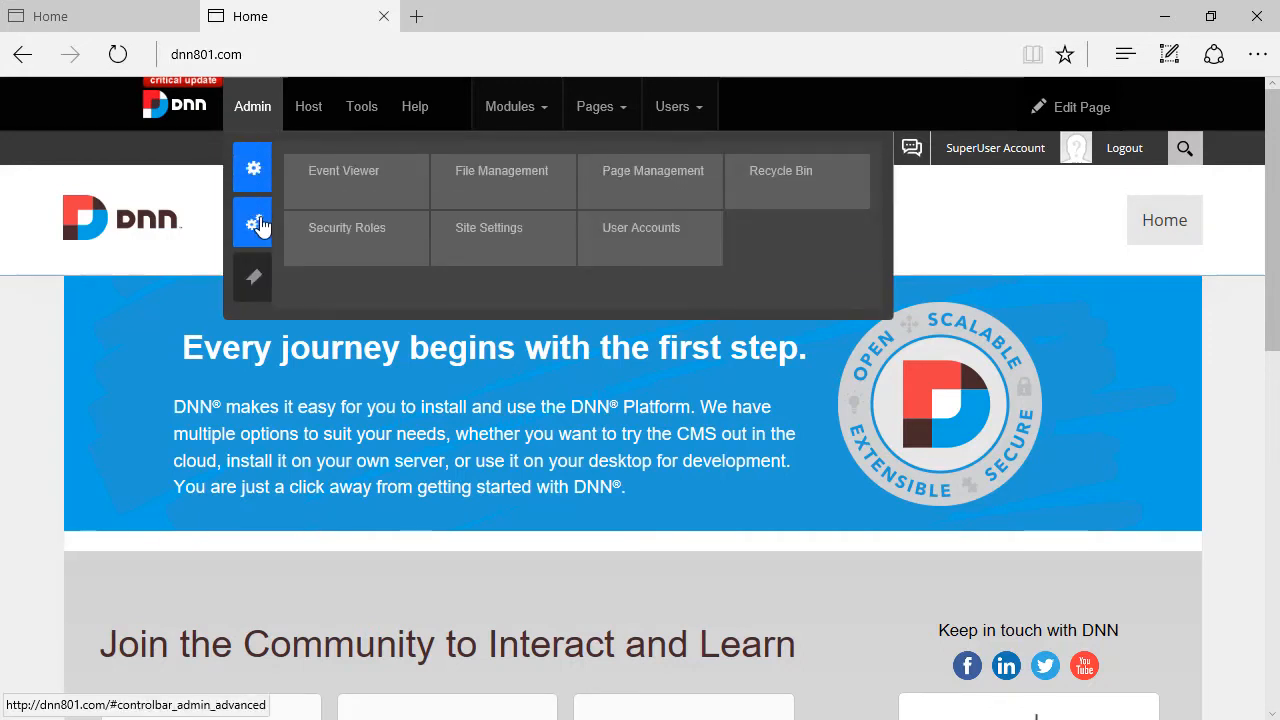
click(252, 220)
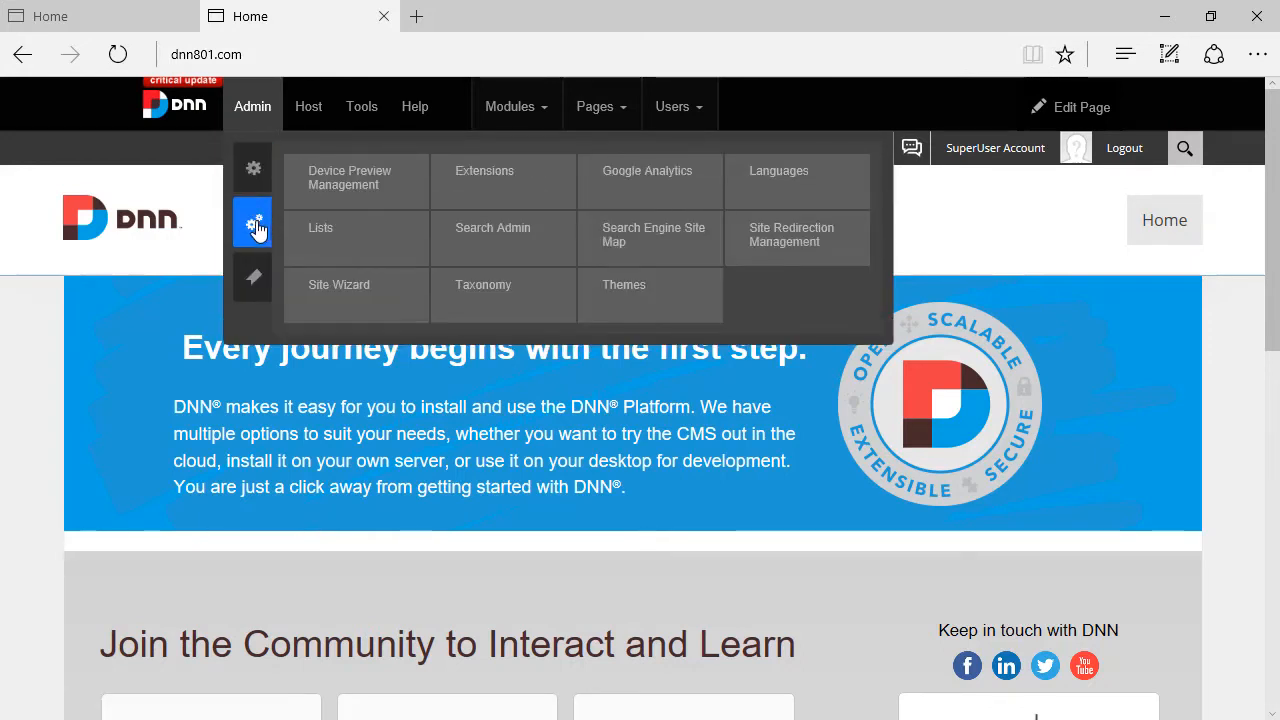
click(648, 170)
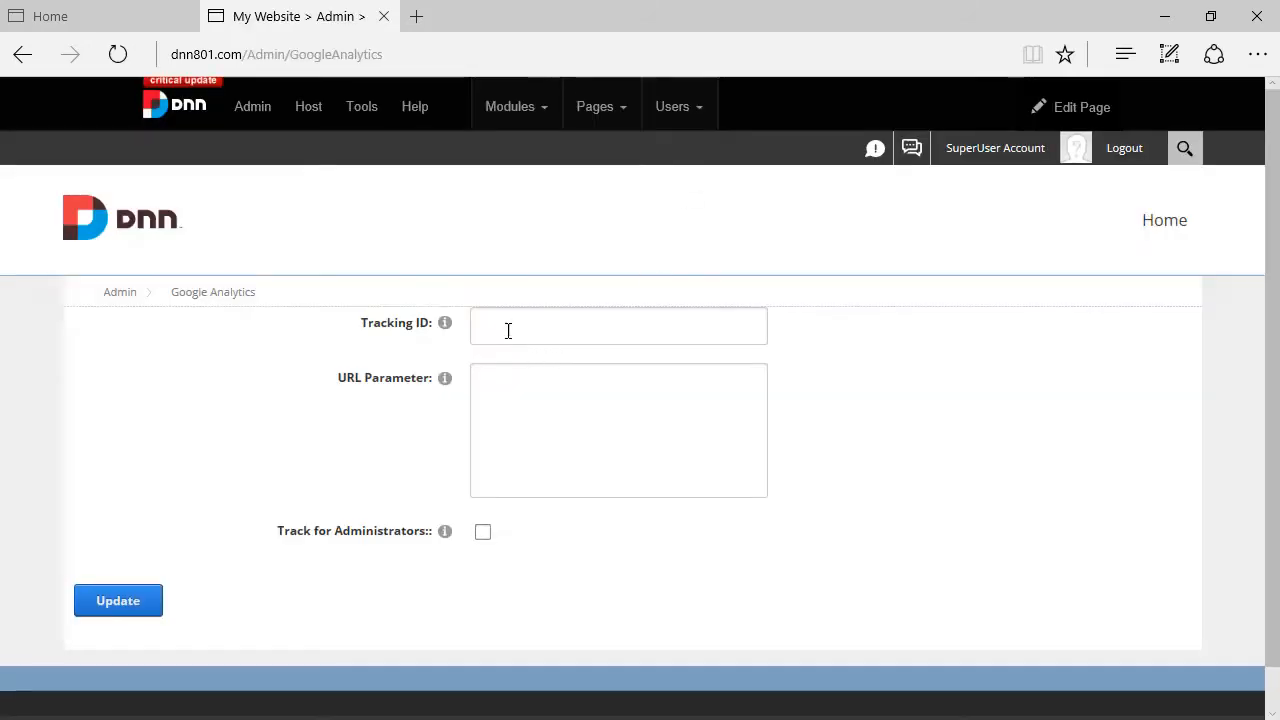
click(618, 326)
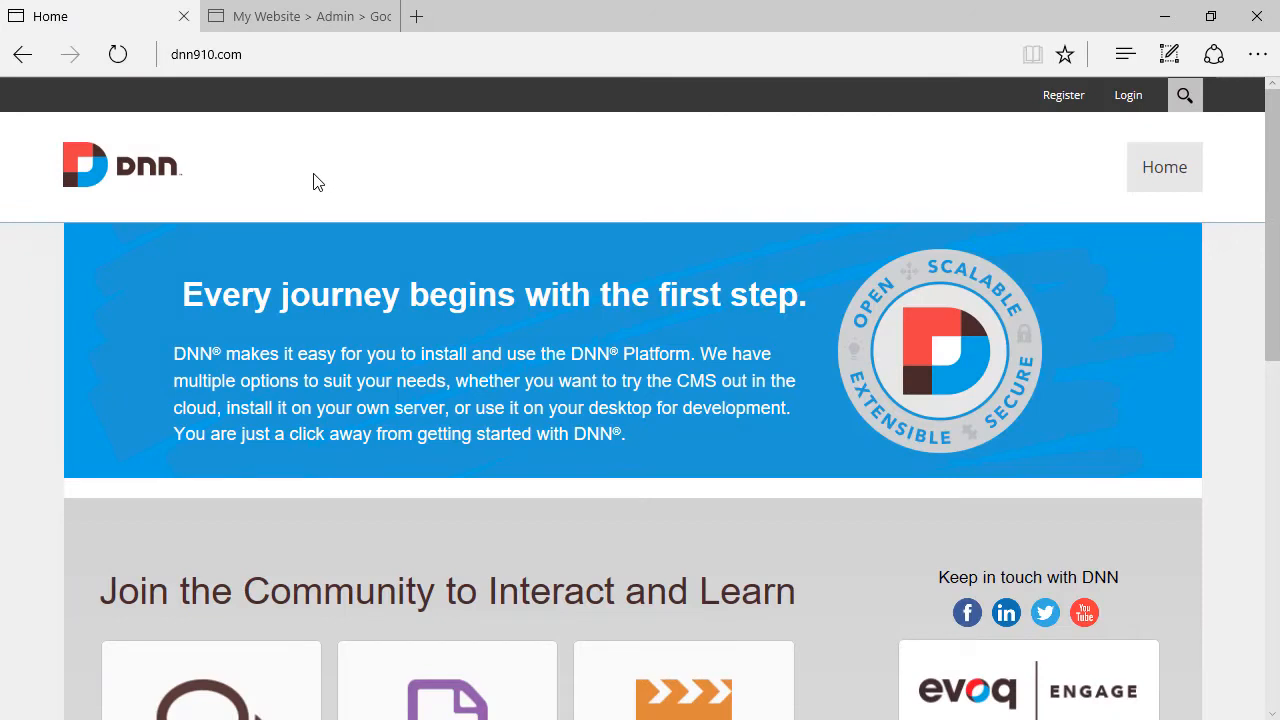
mouse_move(400, 178)
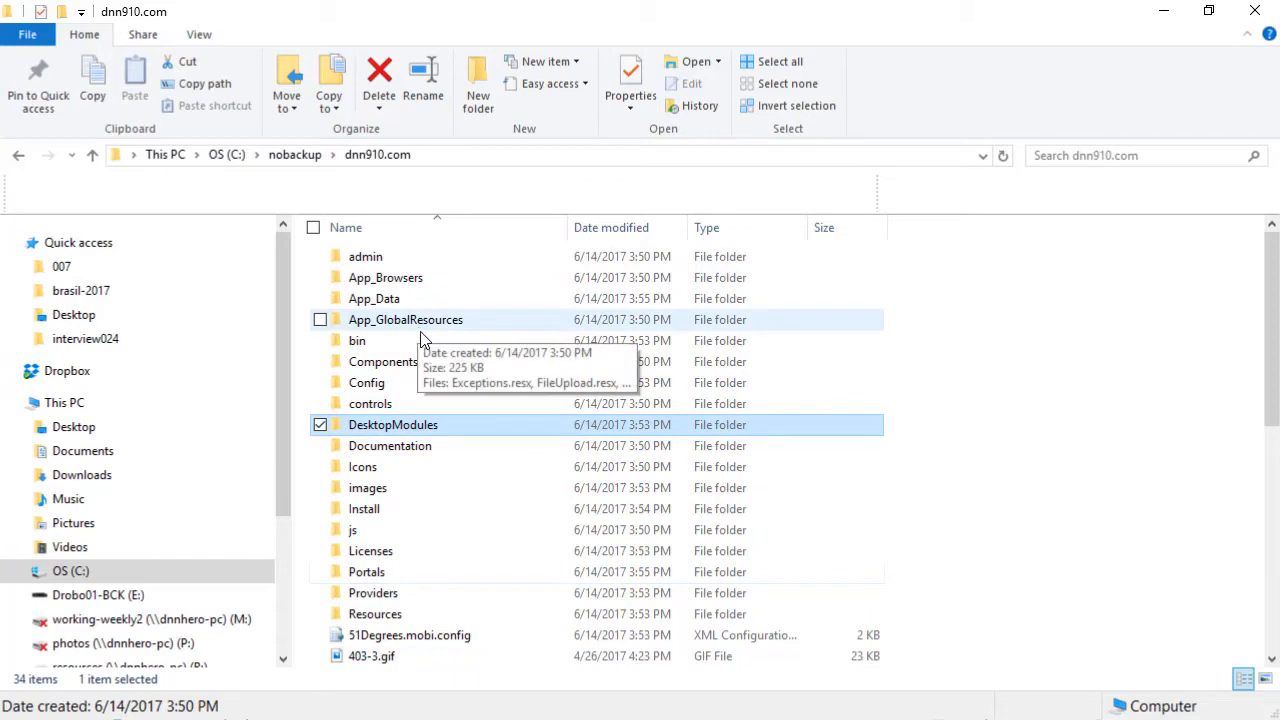
Navigate into the dnn910.com site's Portals/0 default portal folder.
double_click(366, 572)
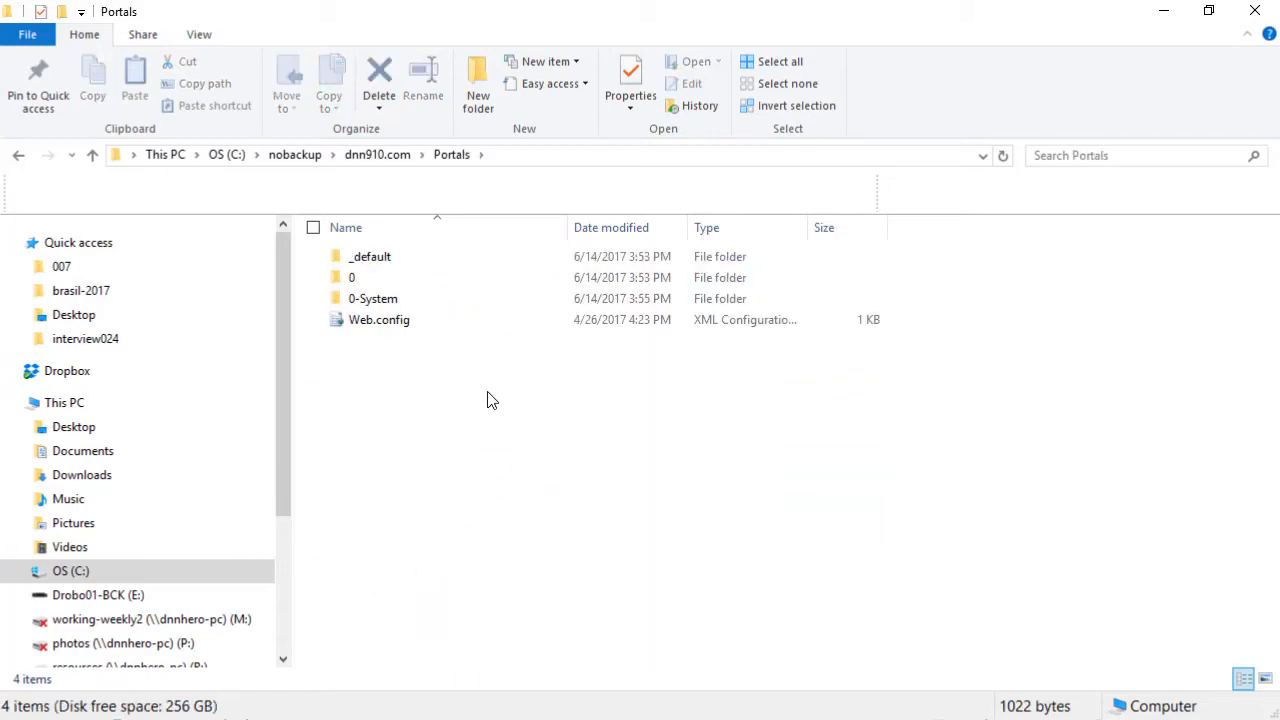
click(356, 276)
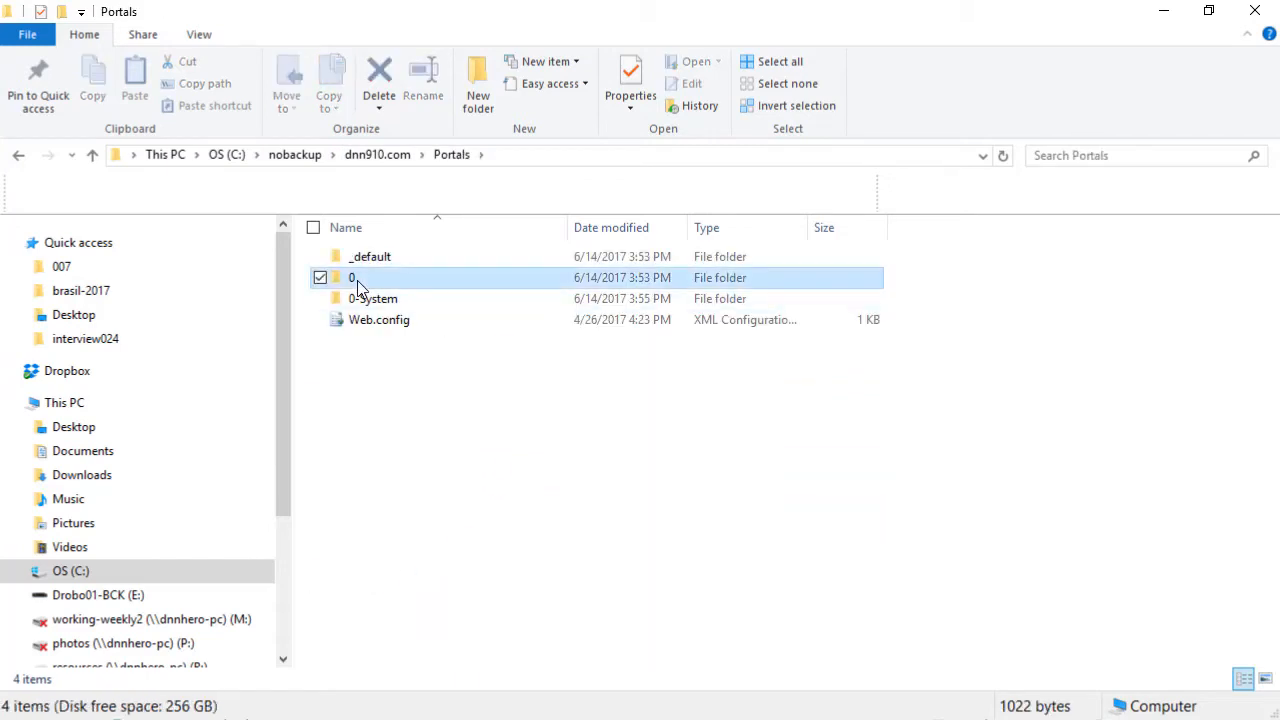
double_click(352, 276)
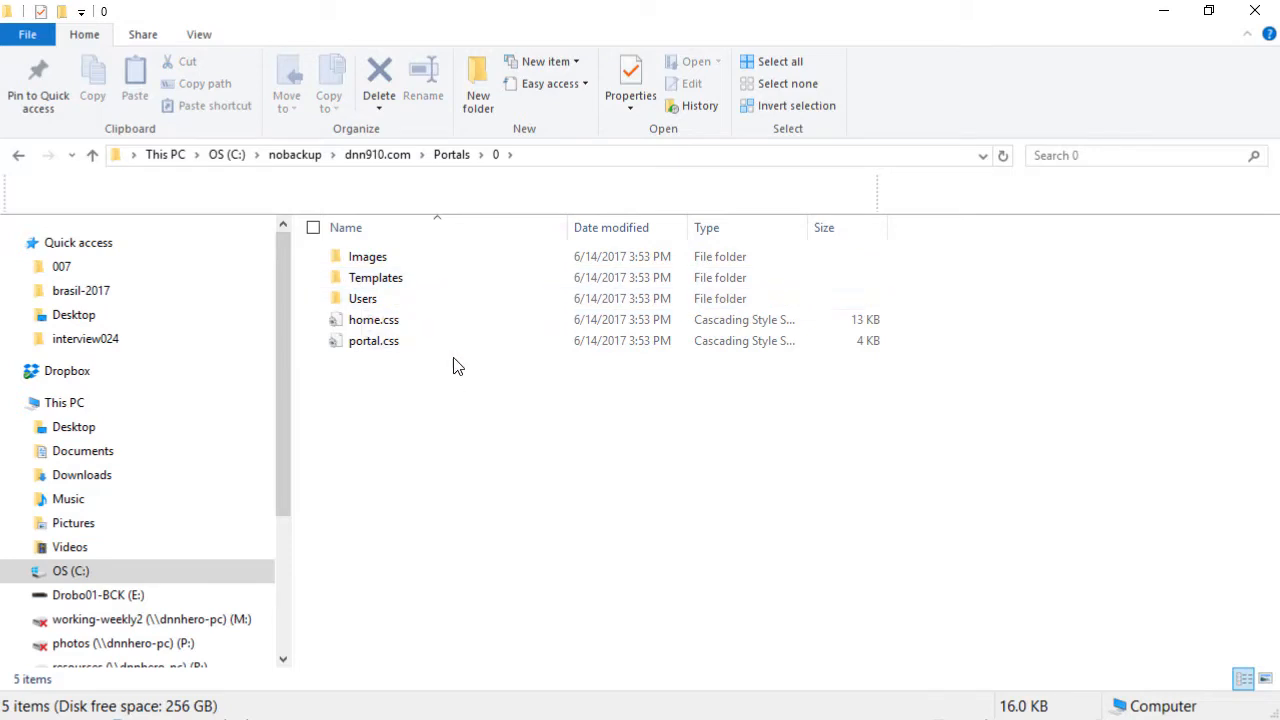
mouse_move(460, 364)
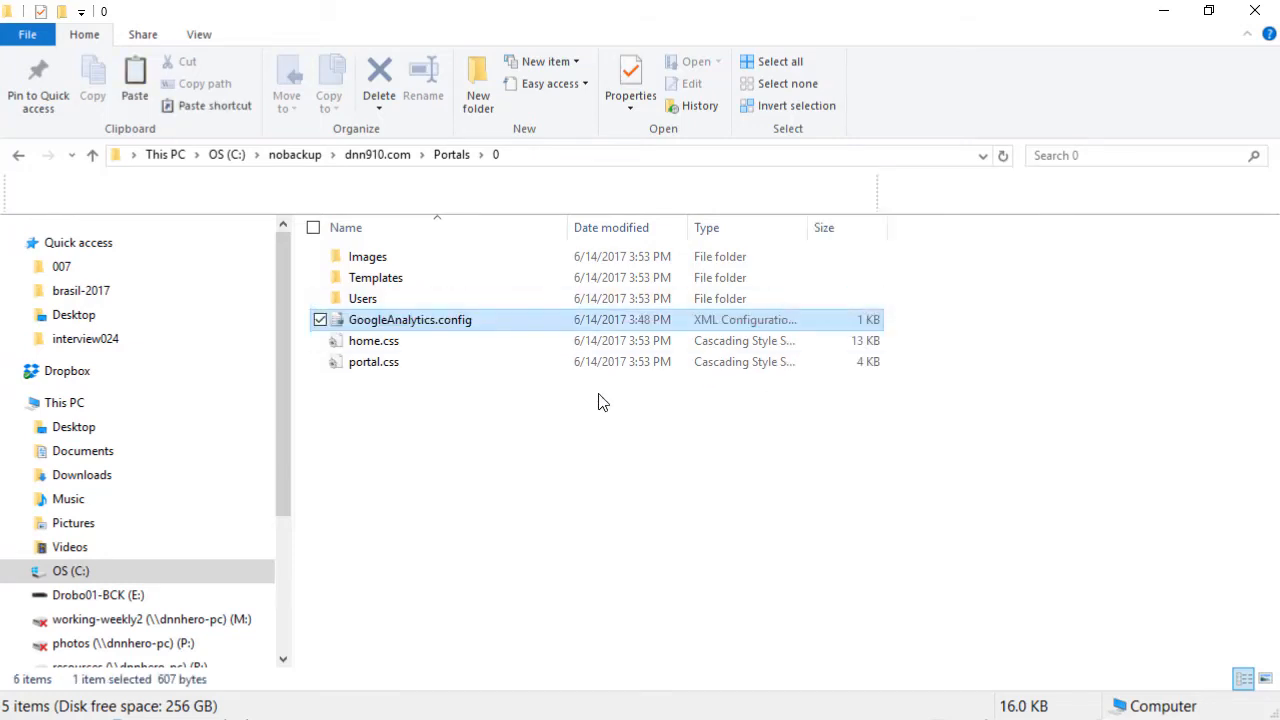
mouse_move(452, 336)
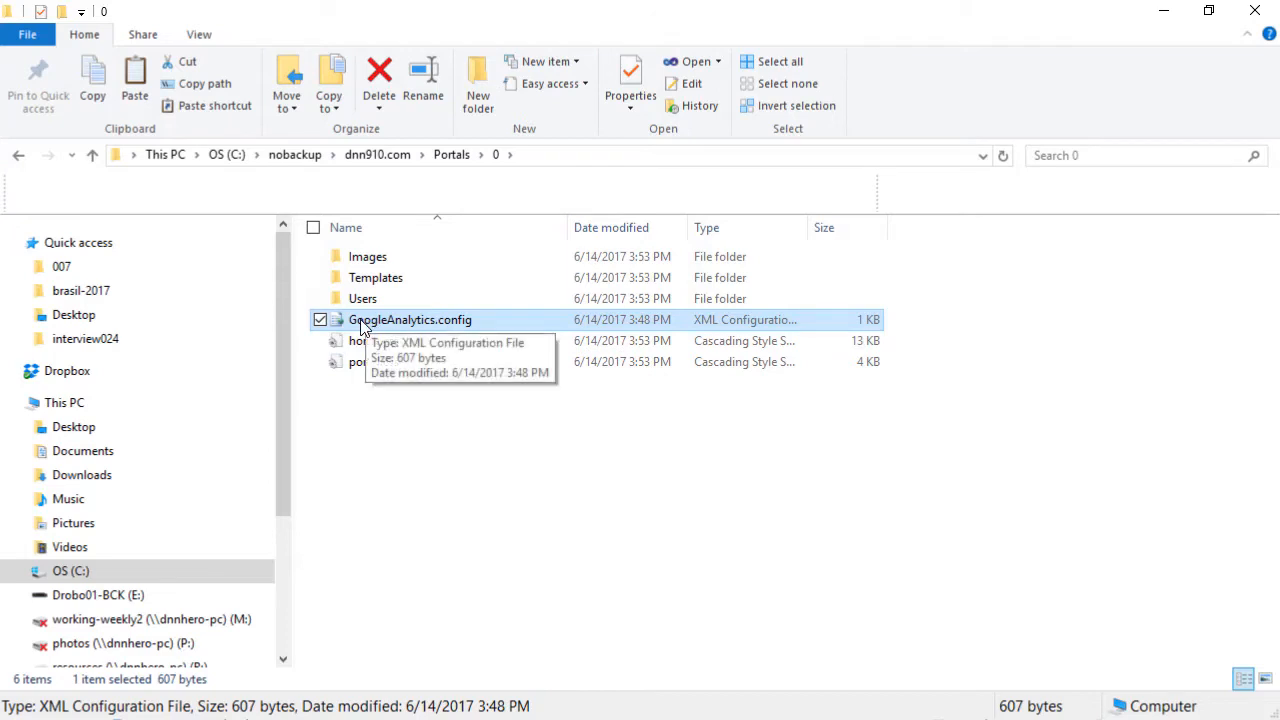
mouse_move(452, 328)
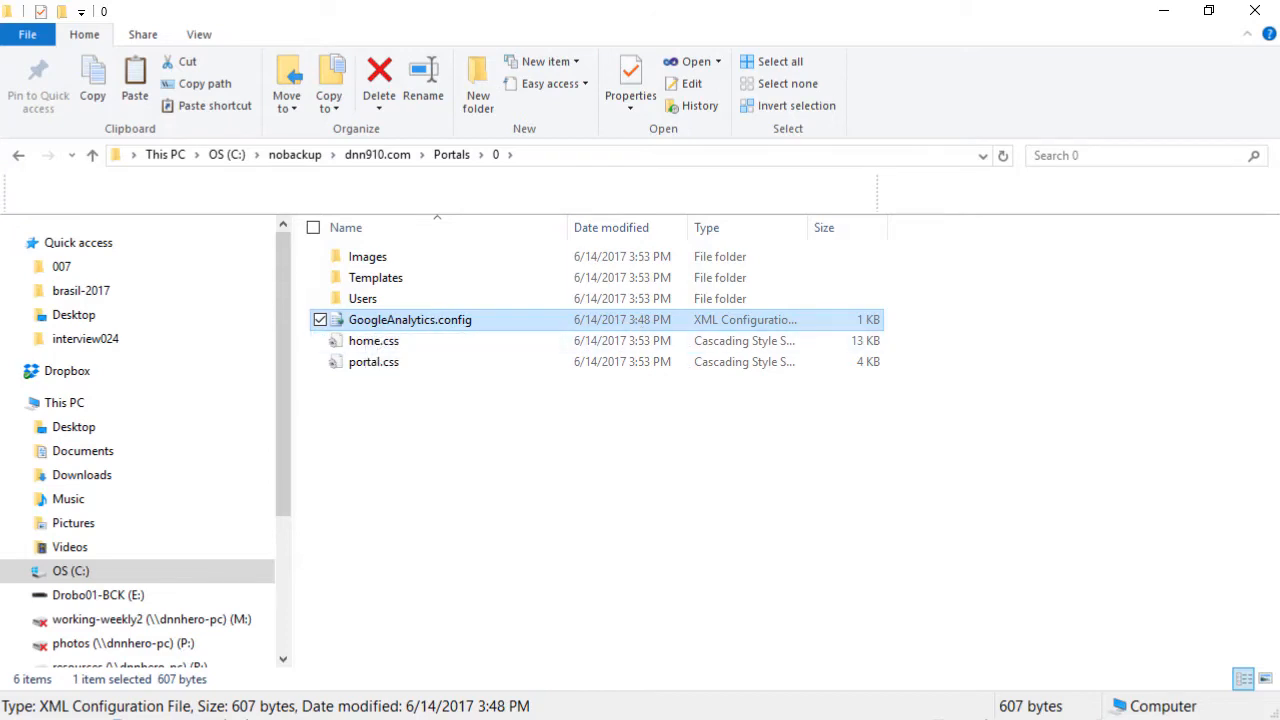
Open GoogleAnalytics.config from the Portals/0 folder.
double_click(408, 320)
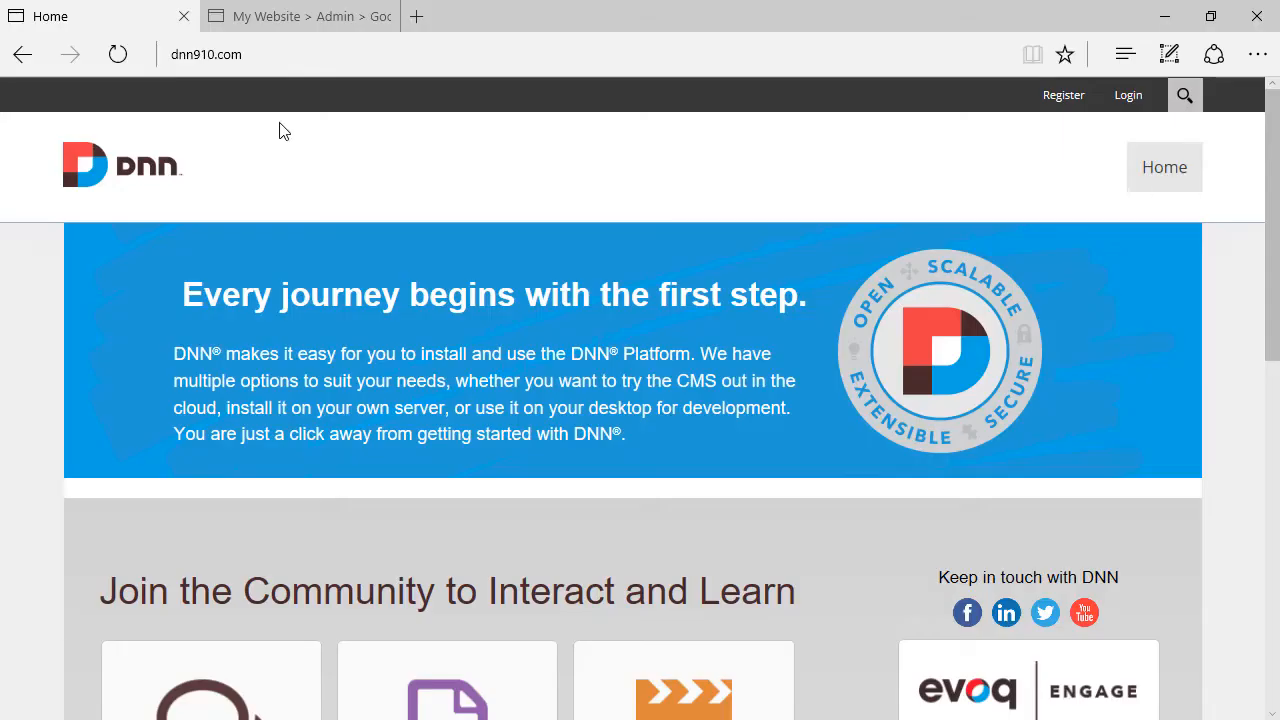
Inspect the page source in F12 for the analytics script with ID UA-325400-29, then return to Portals/0.
key(F12)
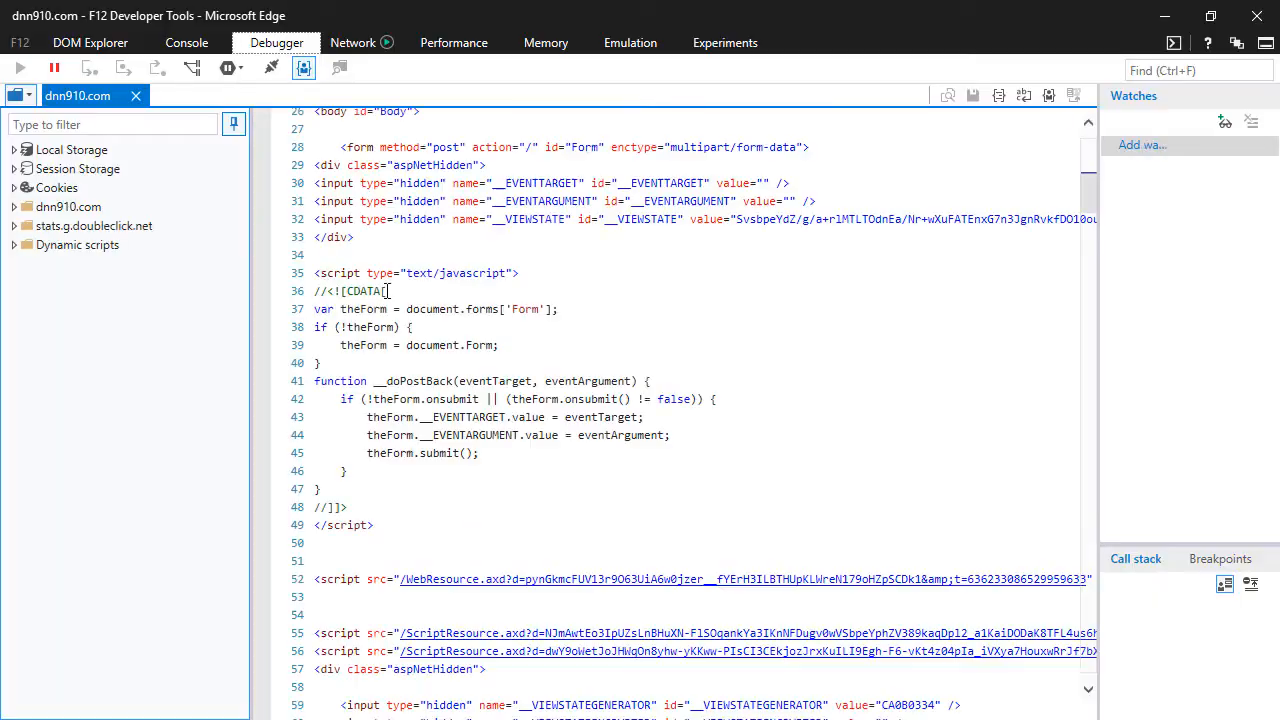
scroll(up, 3)
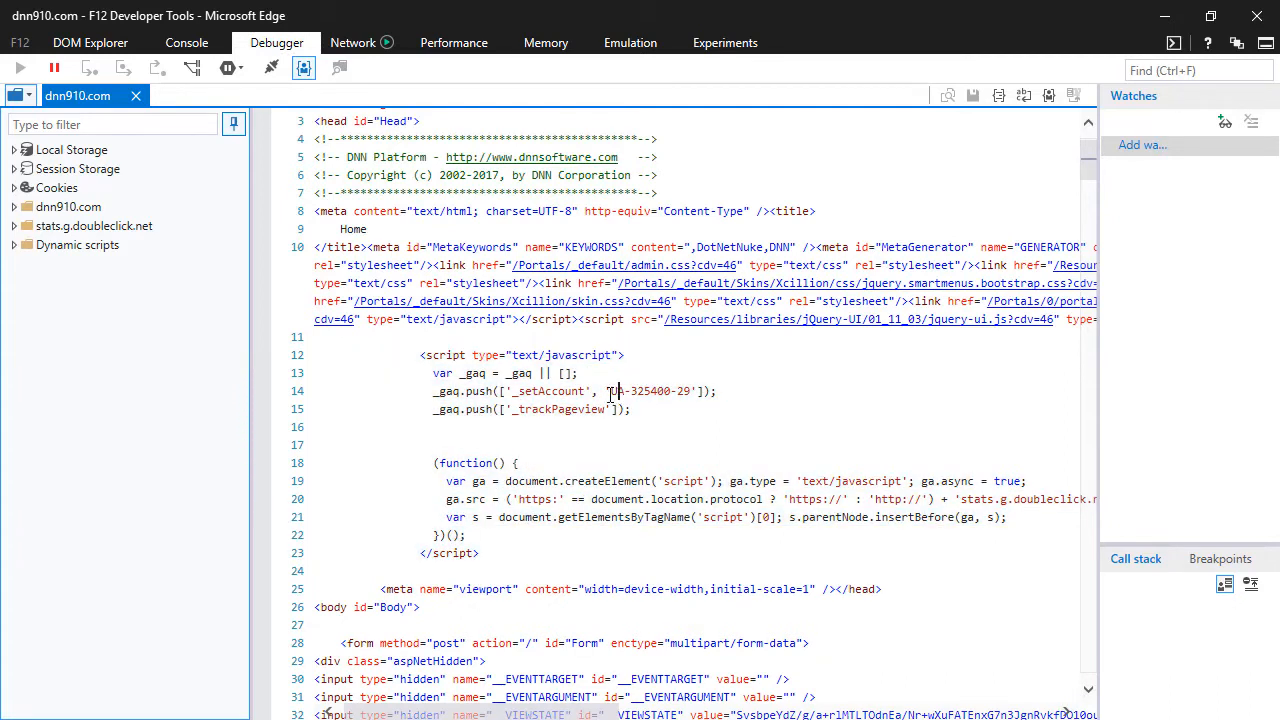
double_click(650, 390)
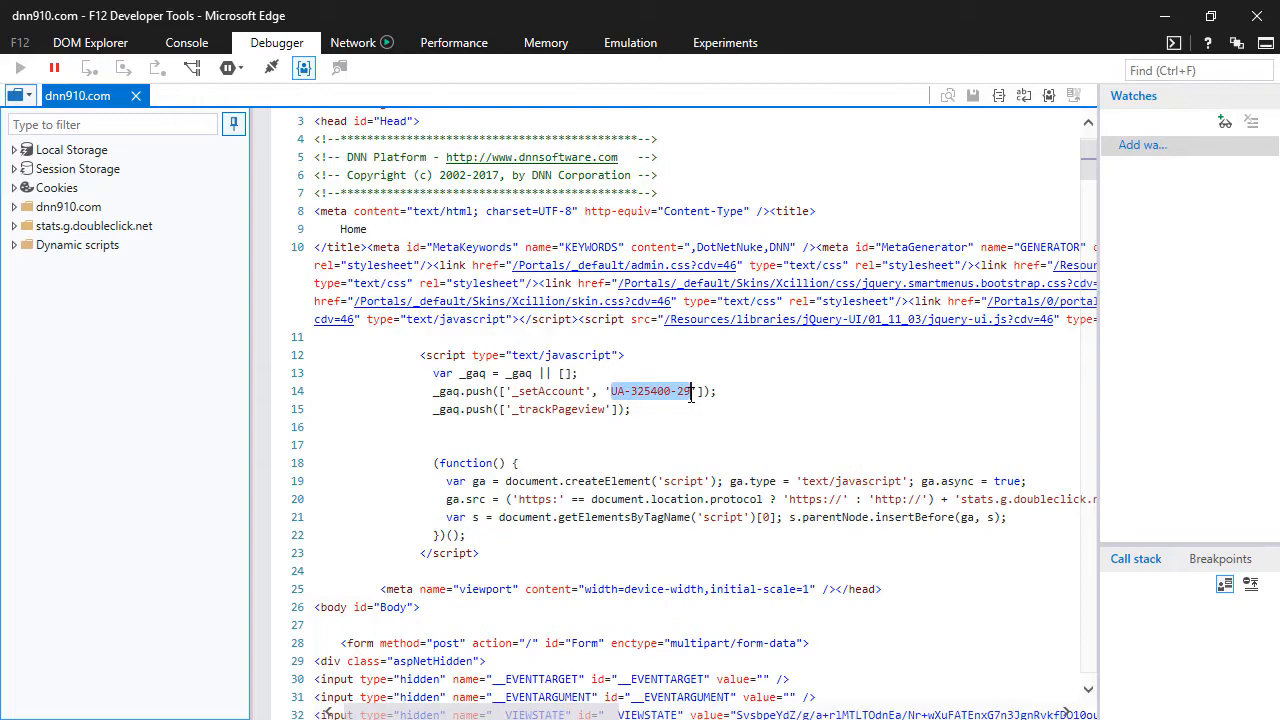
click(690, 390)
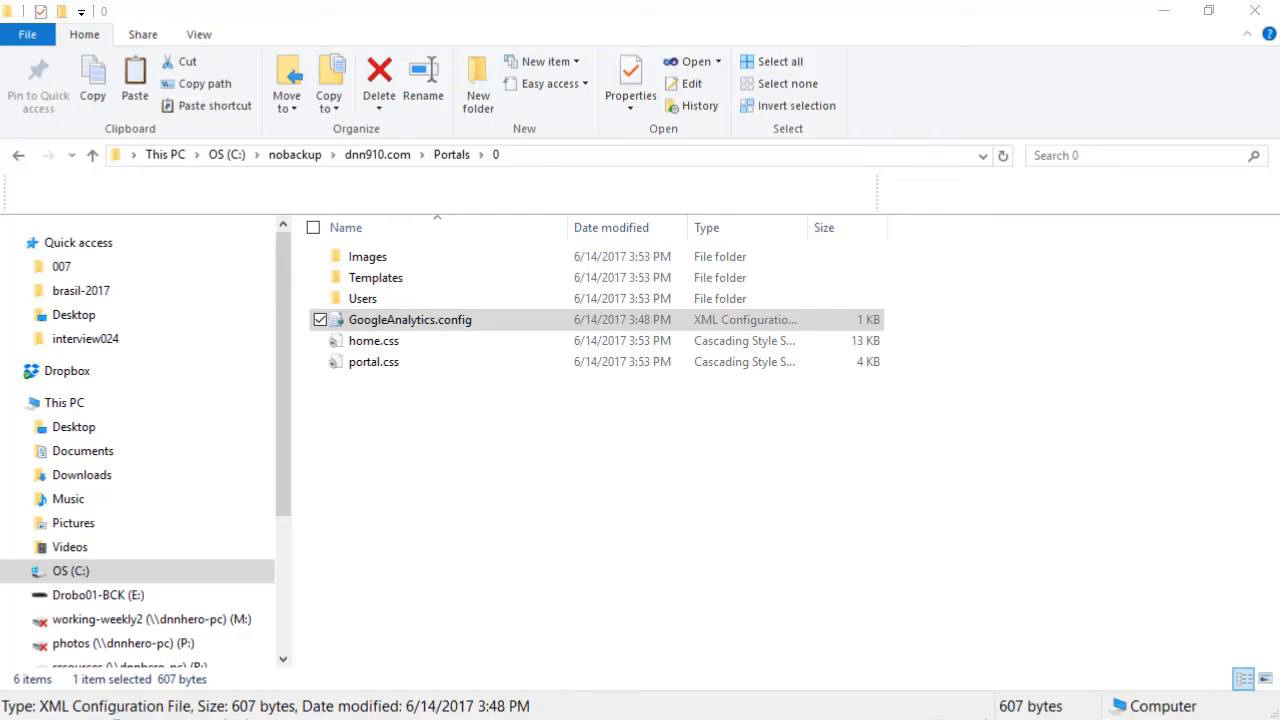
mouse_move(1232, 228)
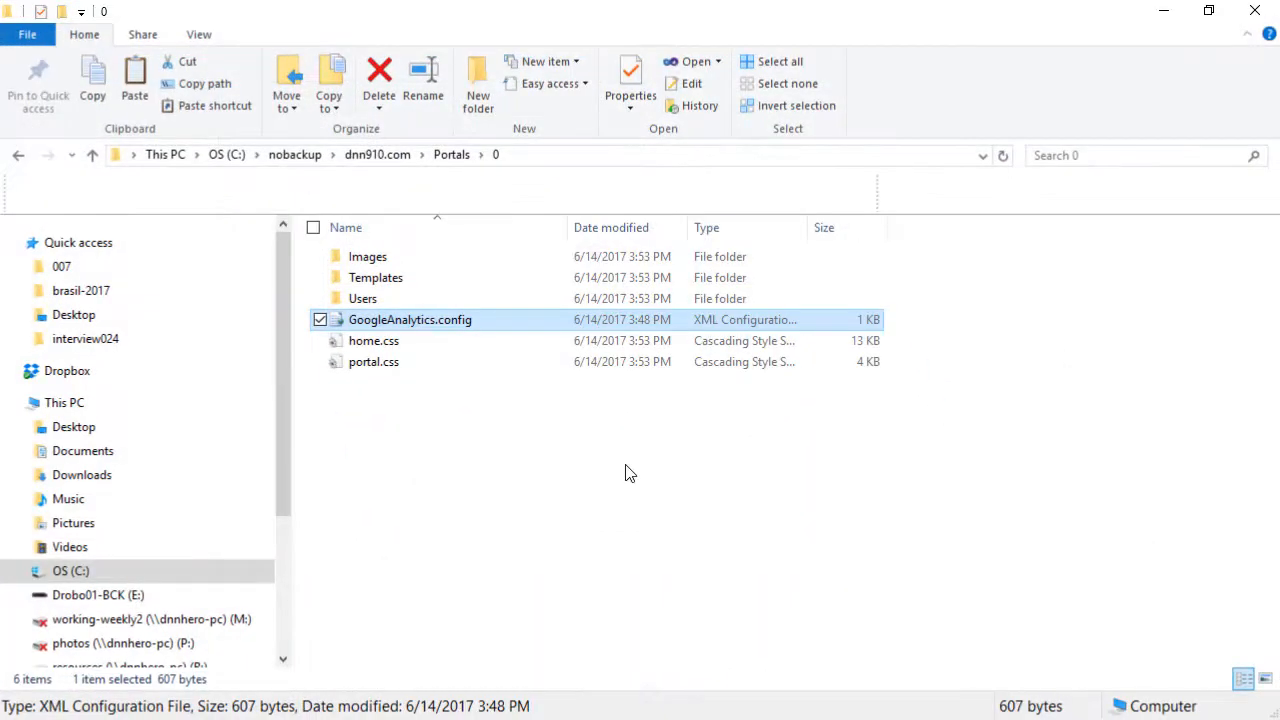
Go up to the dnn910.com root and open SiteAnalytics.config in Notepad++.
click(376, 154)
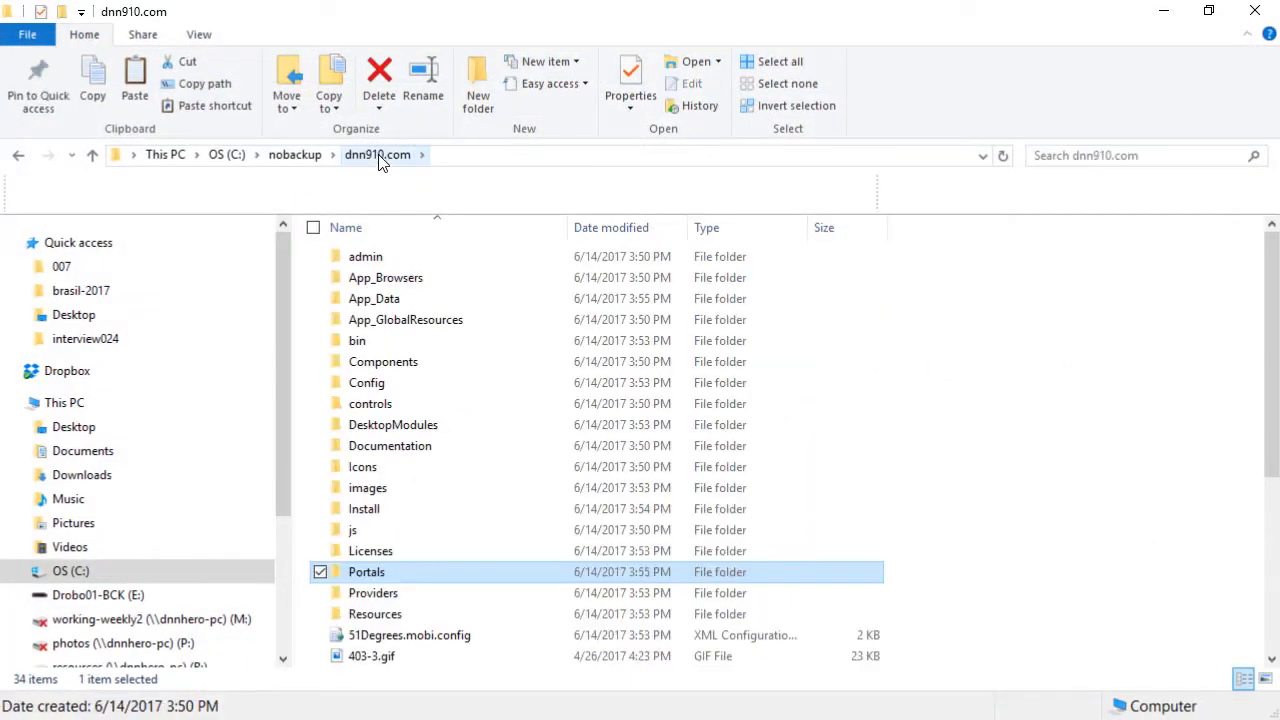
scroll(down, 3)
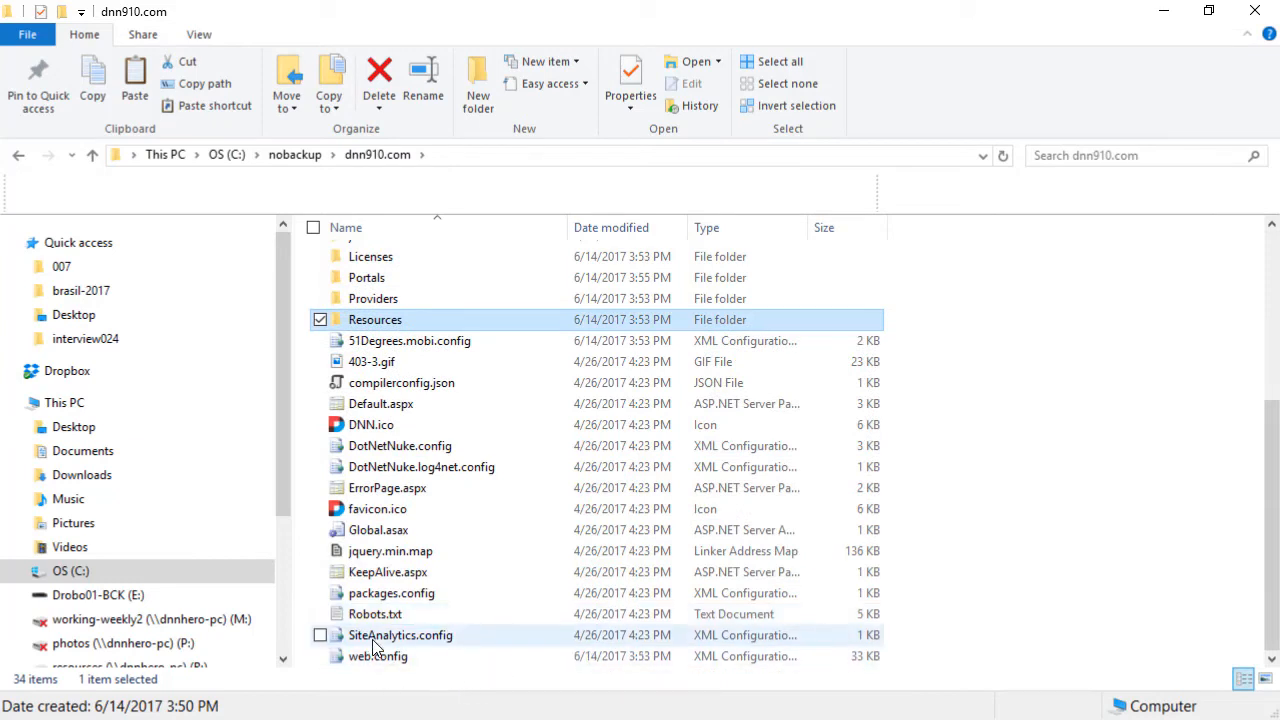
click(400, 636)
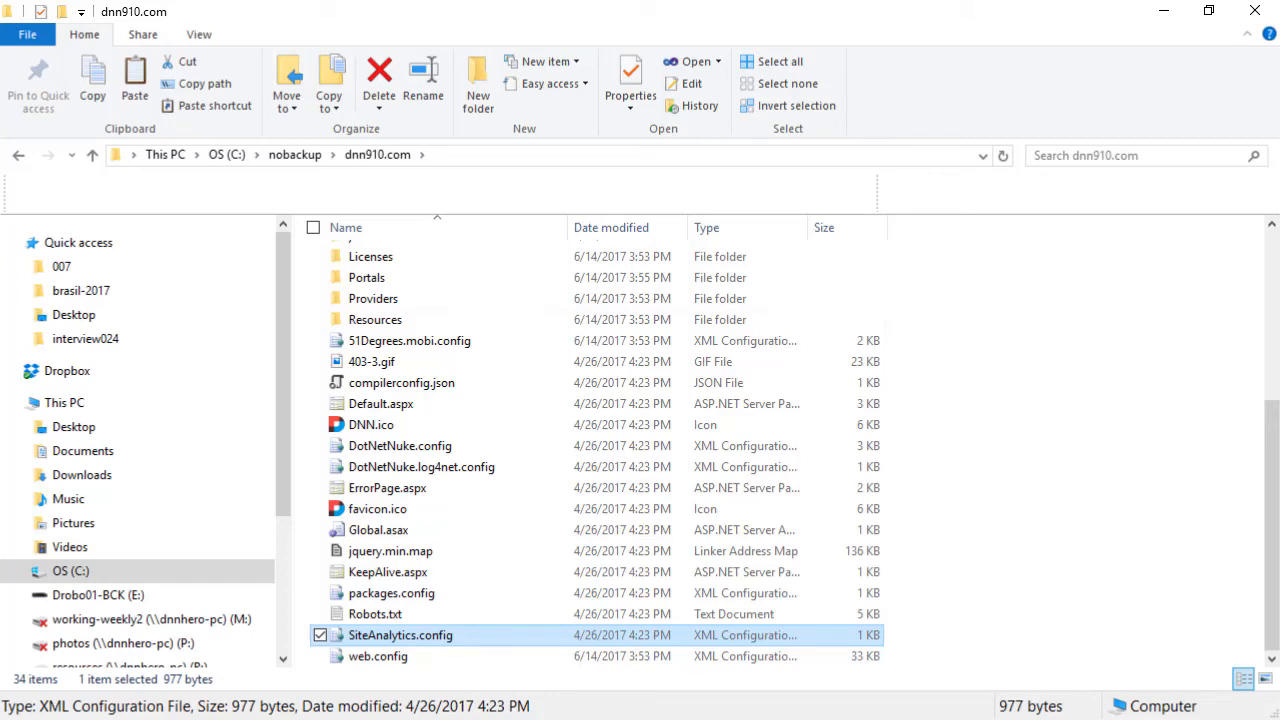
double_click(400, 636)
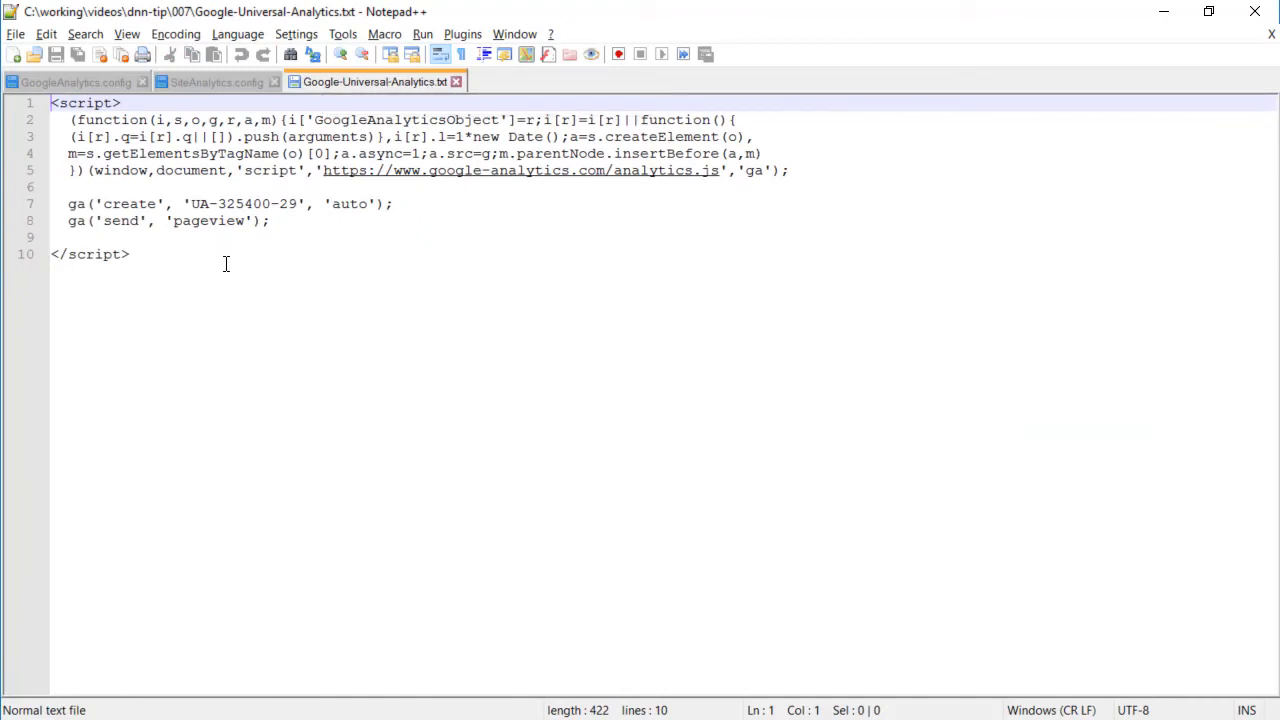
Select the whole Google-Universal-Analytics.txt snippet and switch to SiteAnalytics.config.
key(ctrl+a)
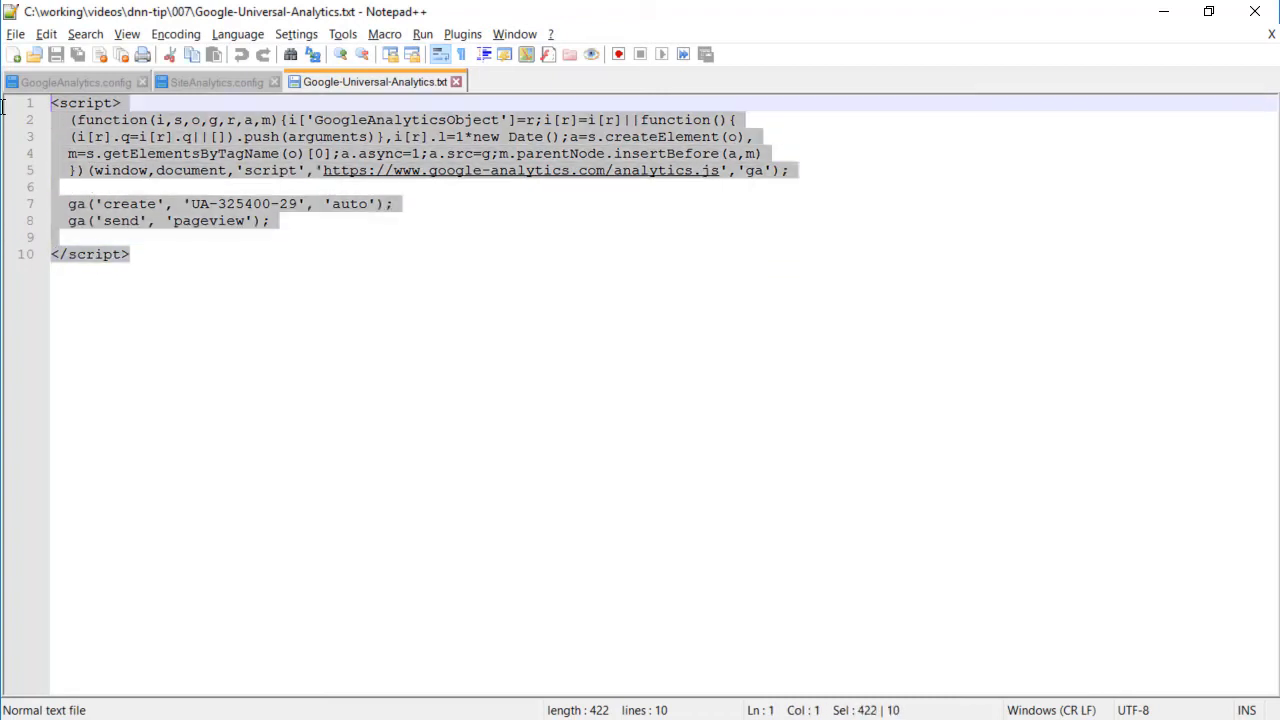
click(210, 80)
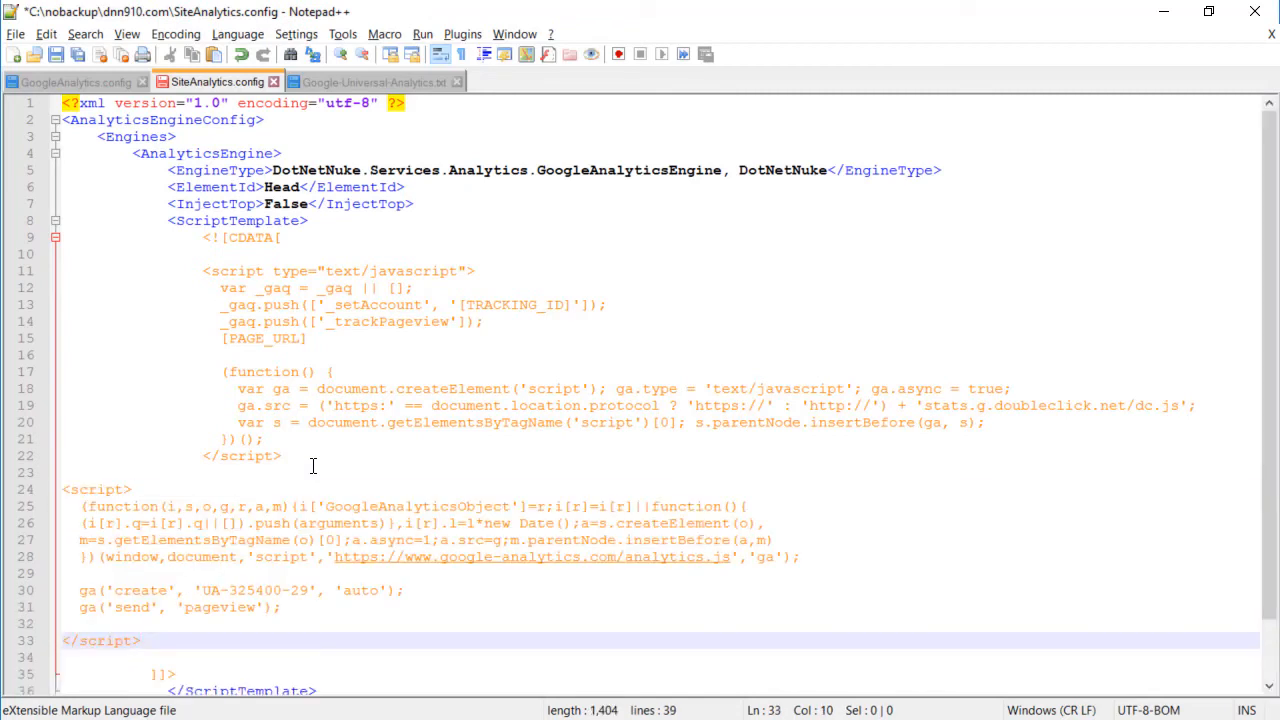
Remove the old _gaq loader lines, swap UA-325400-29 for [TRACKING_ID], and save SiteAnalytics.config.
drag(220, 338, 284, 456)
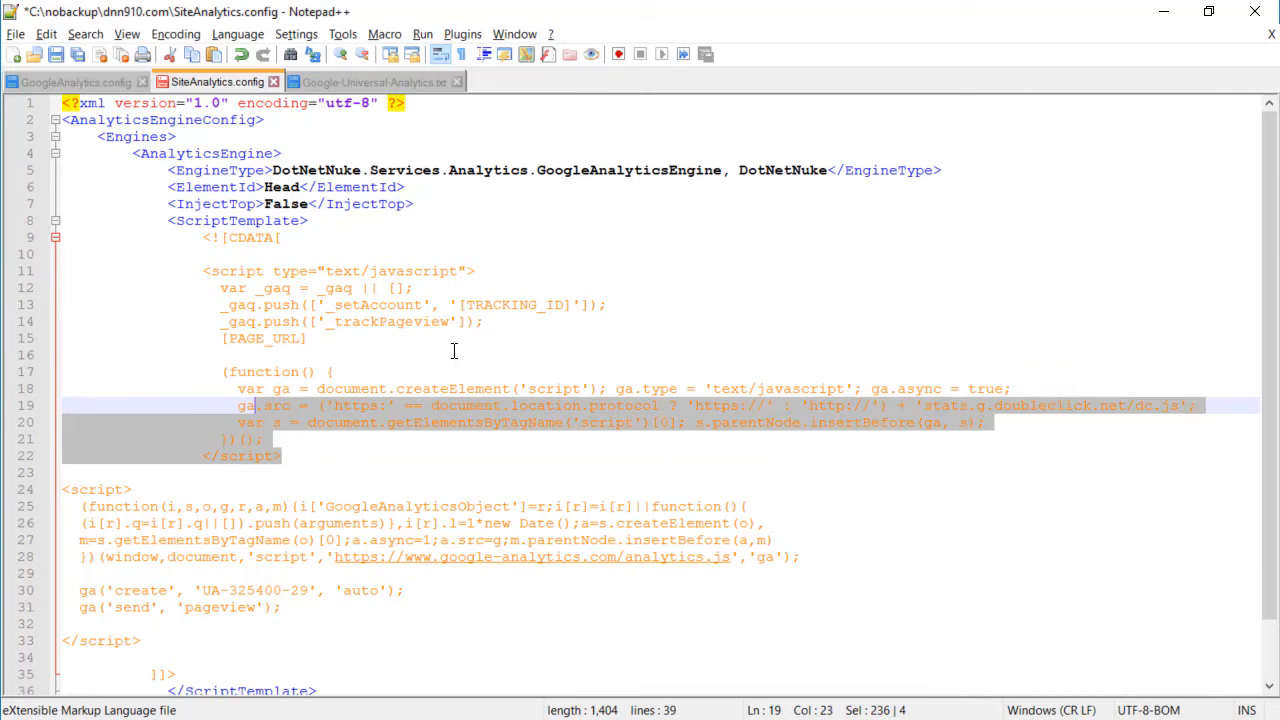
click(308, 338)
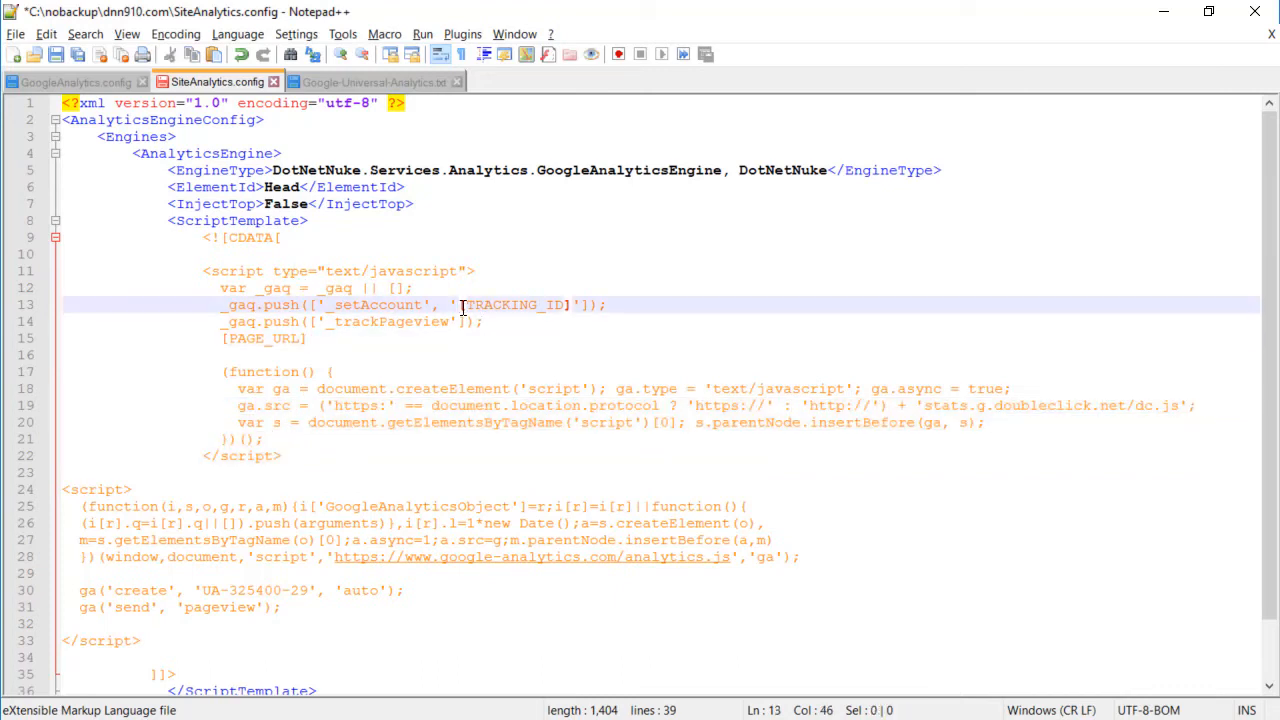
double_click(512, 304)
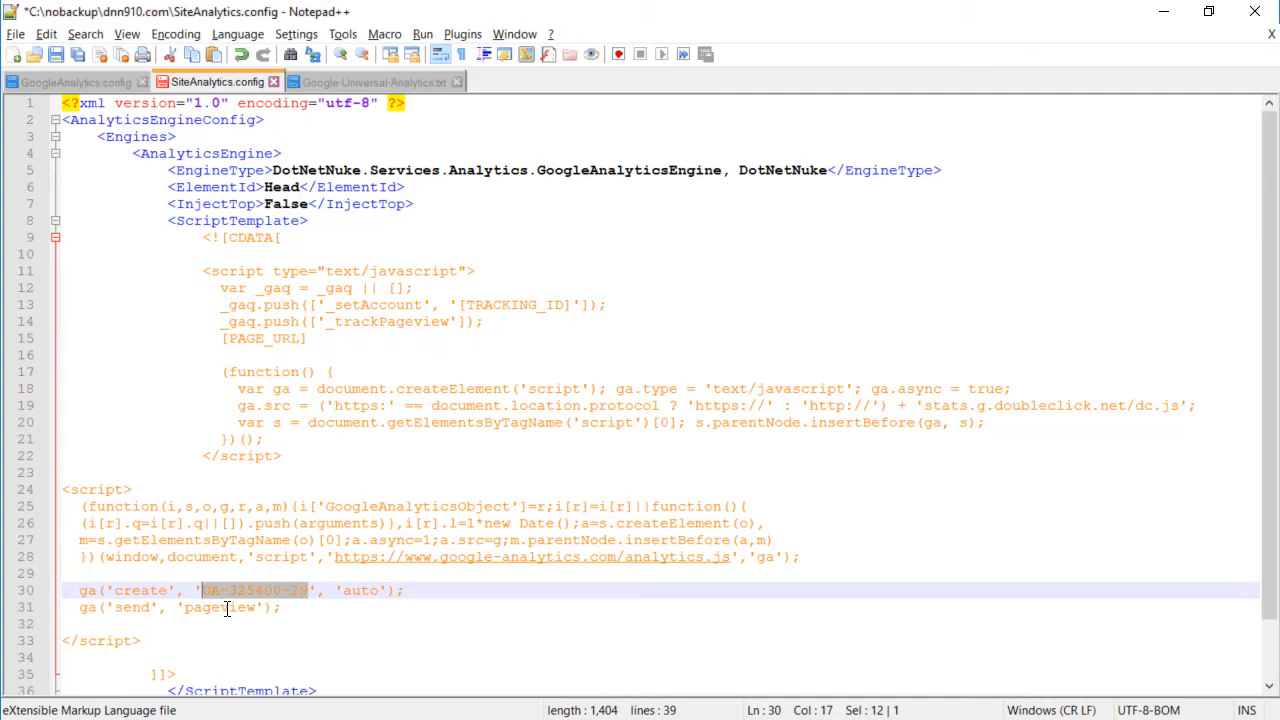
text([TRACKING_ID])
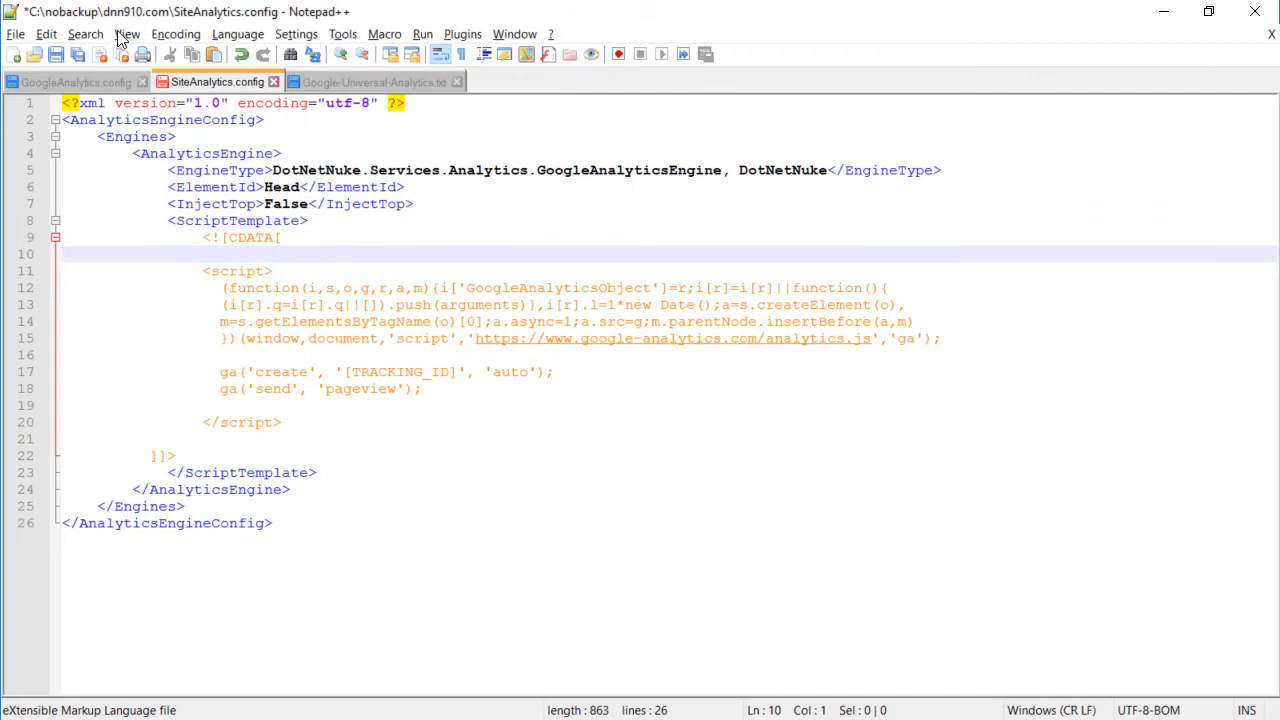
click(56, 54)
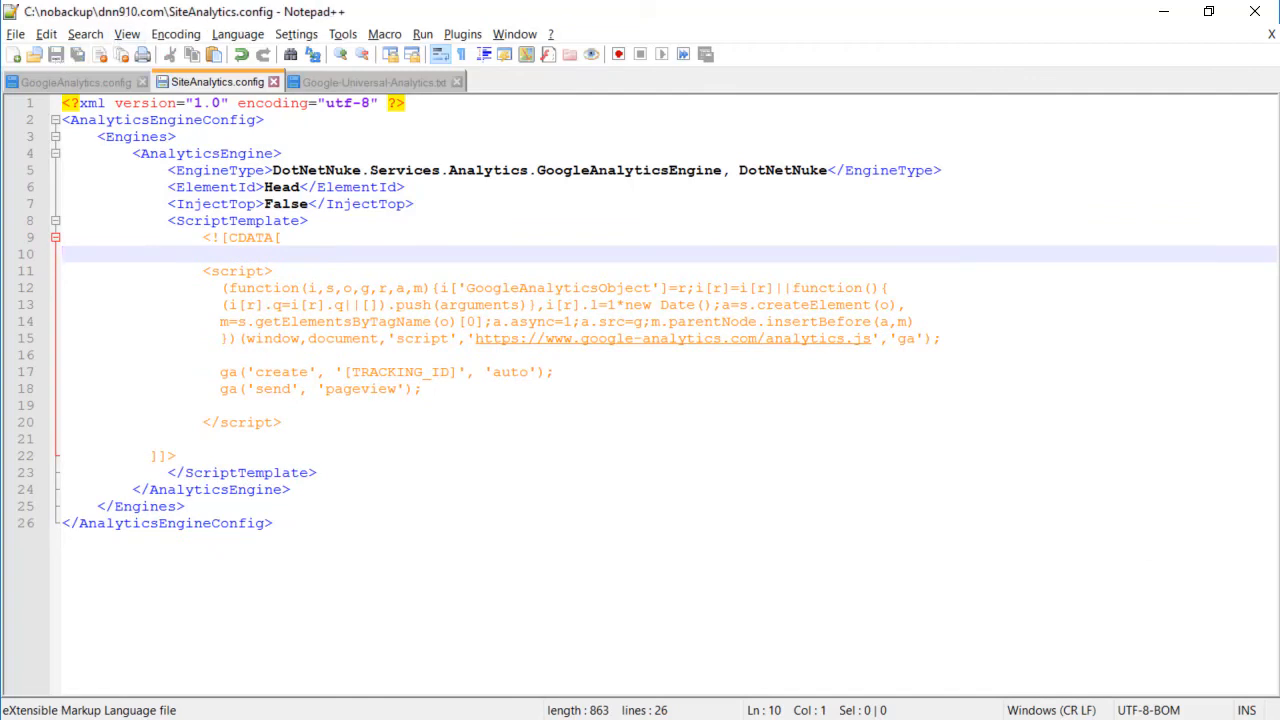